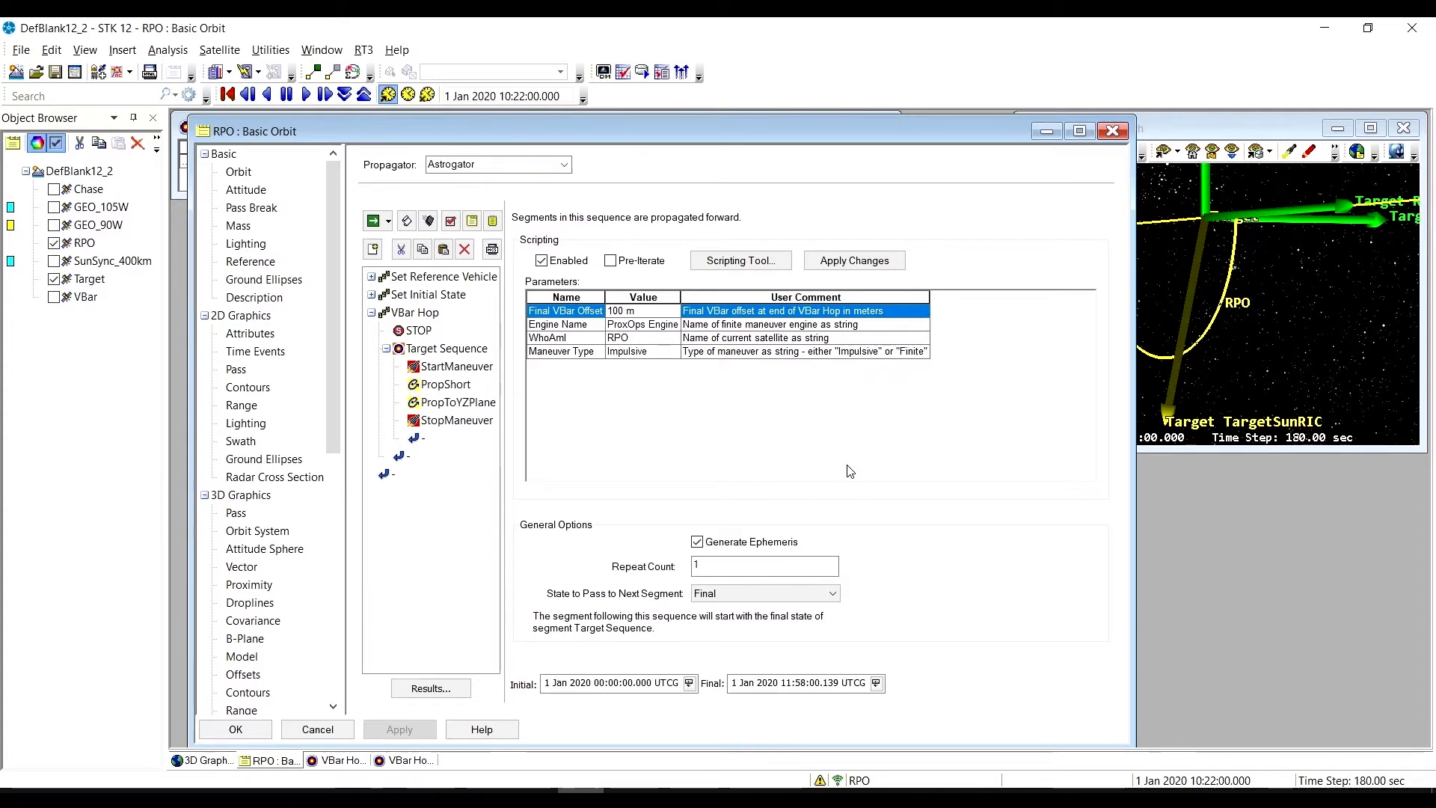
mouse_move(431, 316)
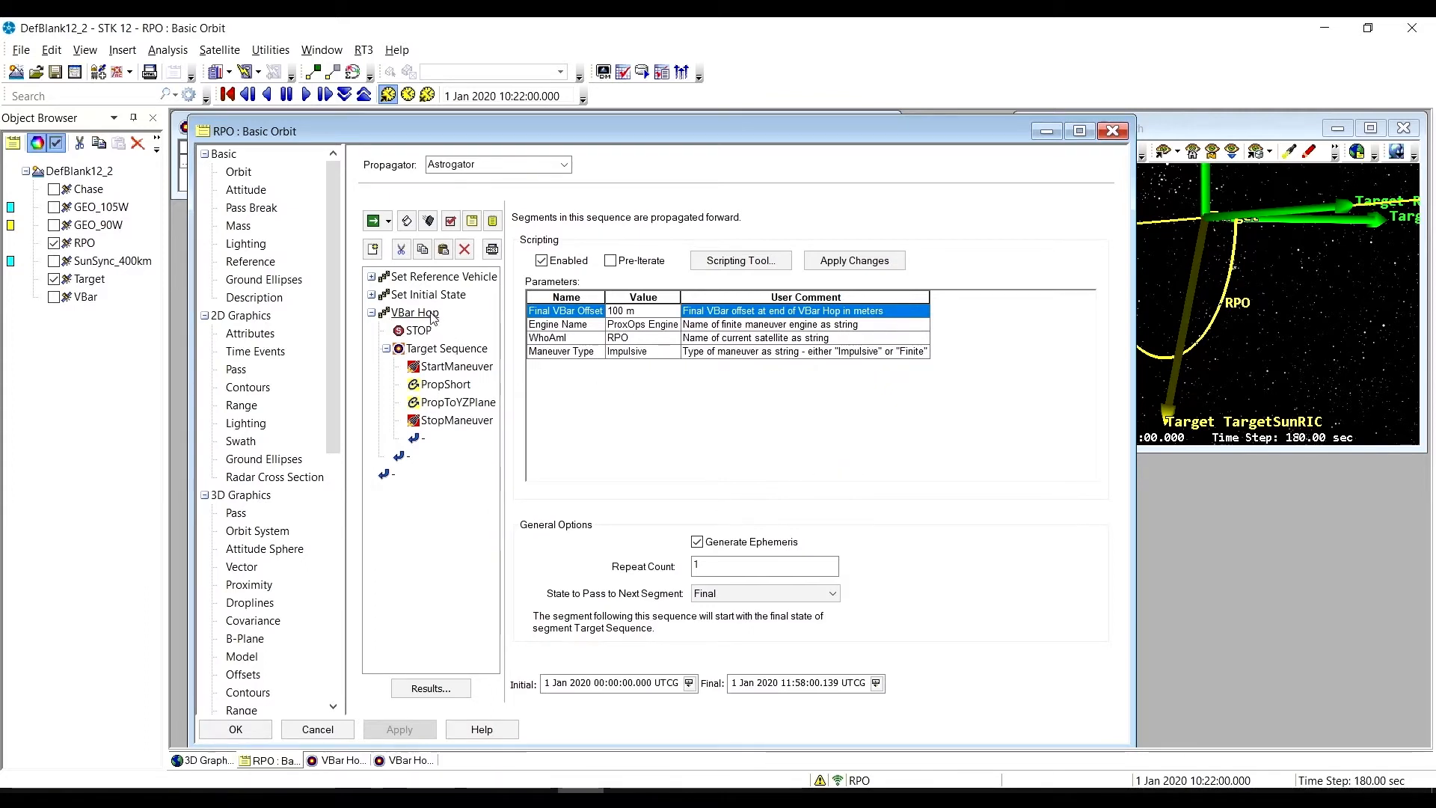
- Show the VBar Hop sequence parameters: 100 m V-Bar offset, ProxOps Engine, impulsive maneuvers
click(415, 313)
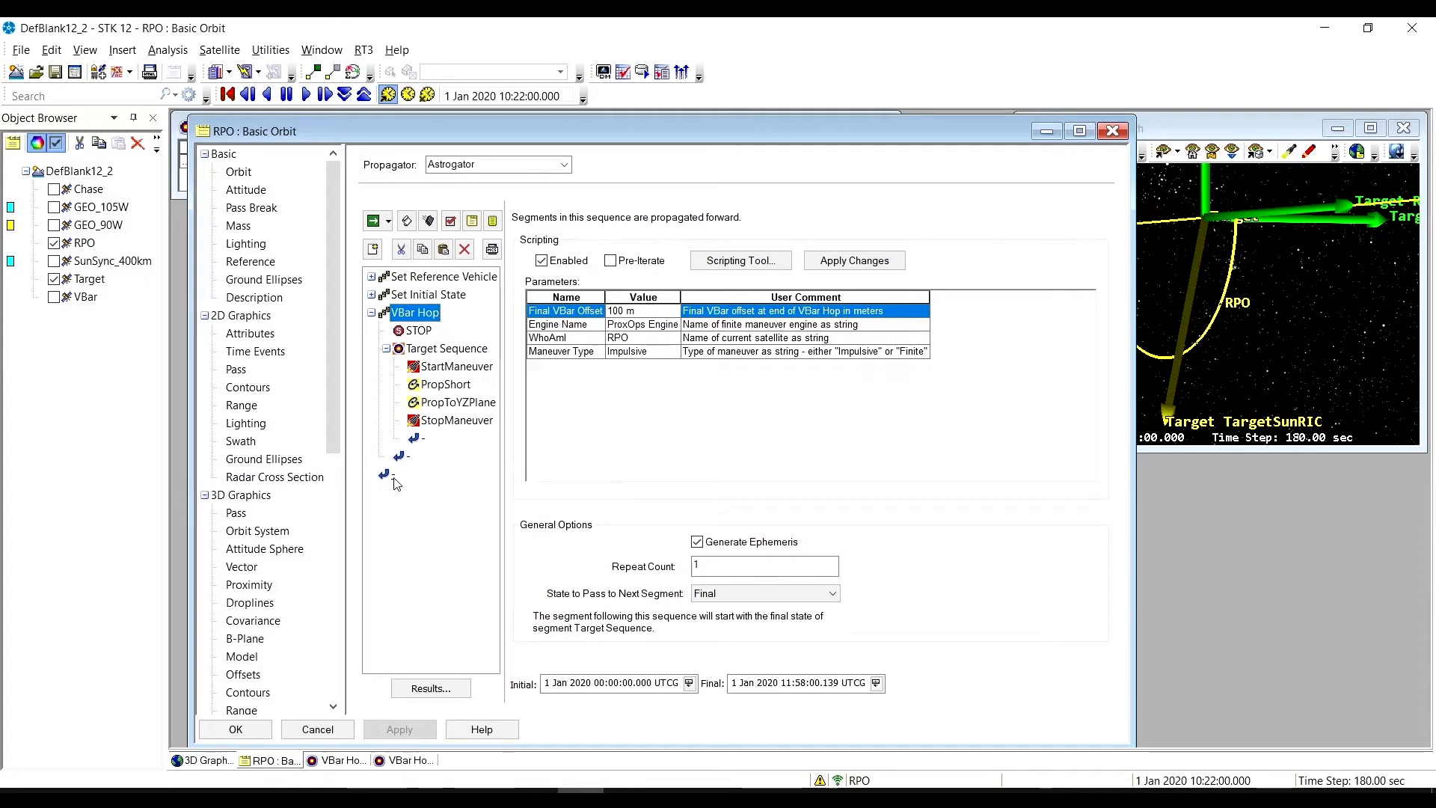
click(371, 219)
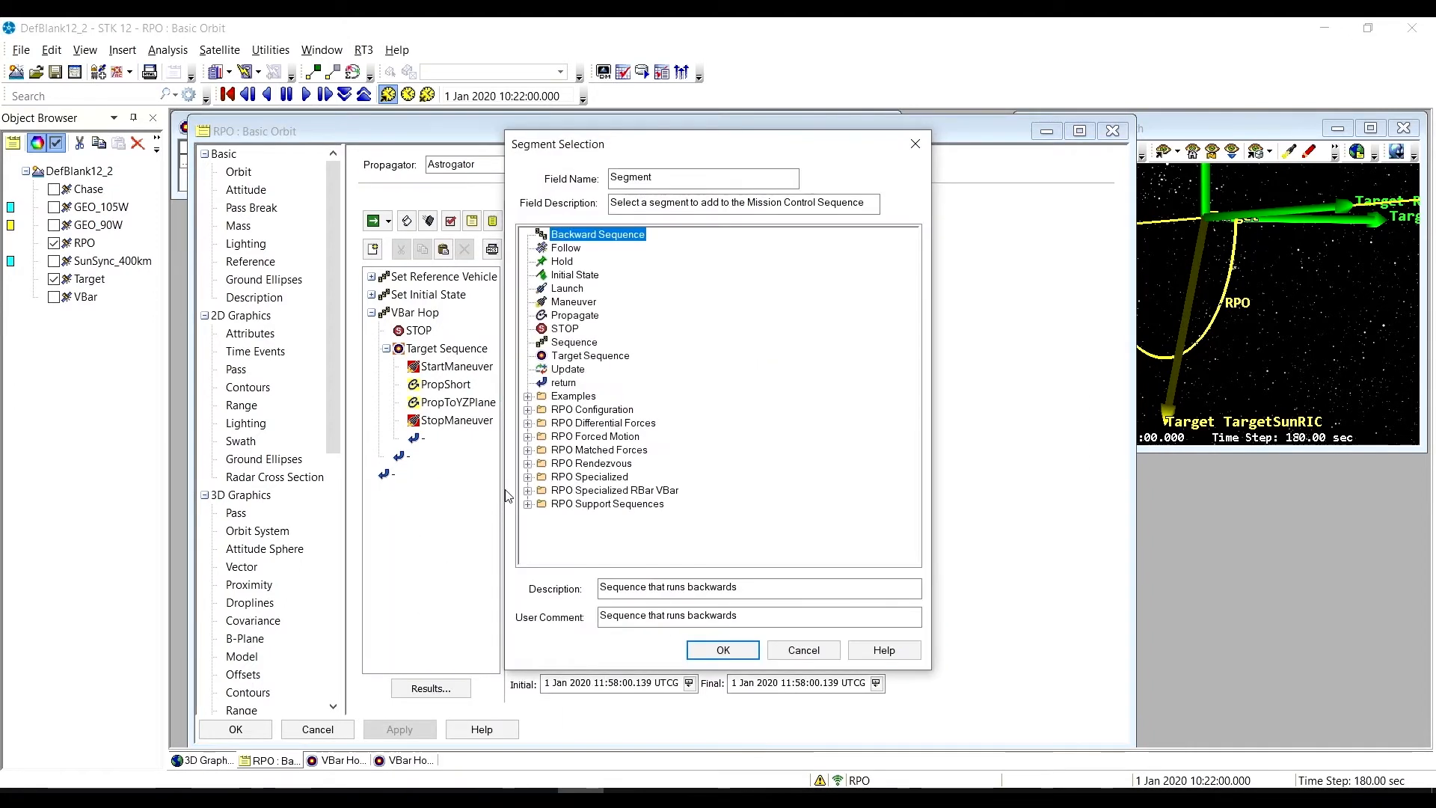
click(527, 435)
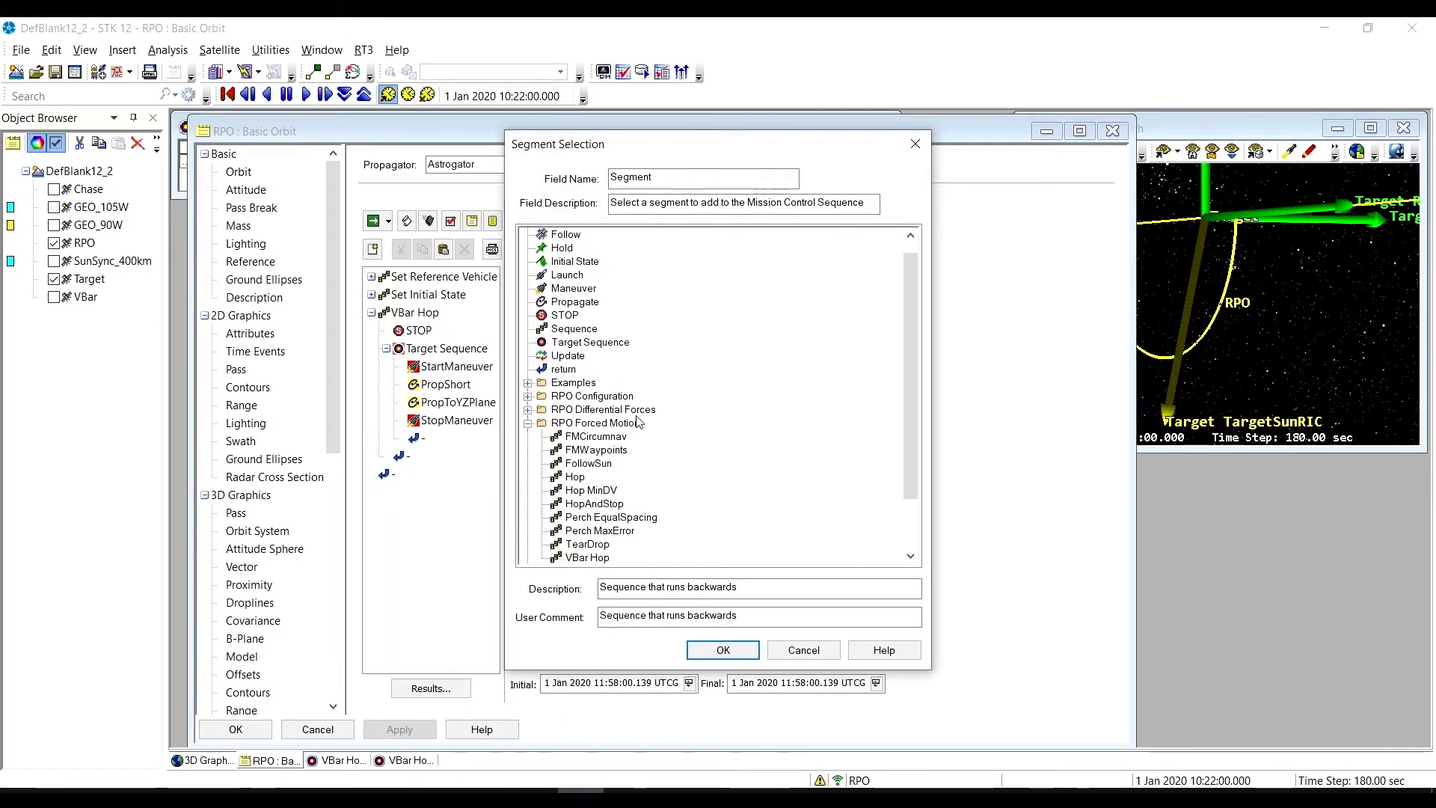
scroll(down, 3)
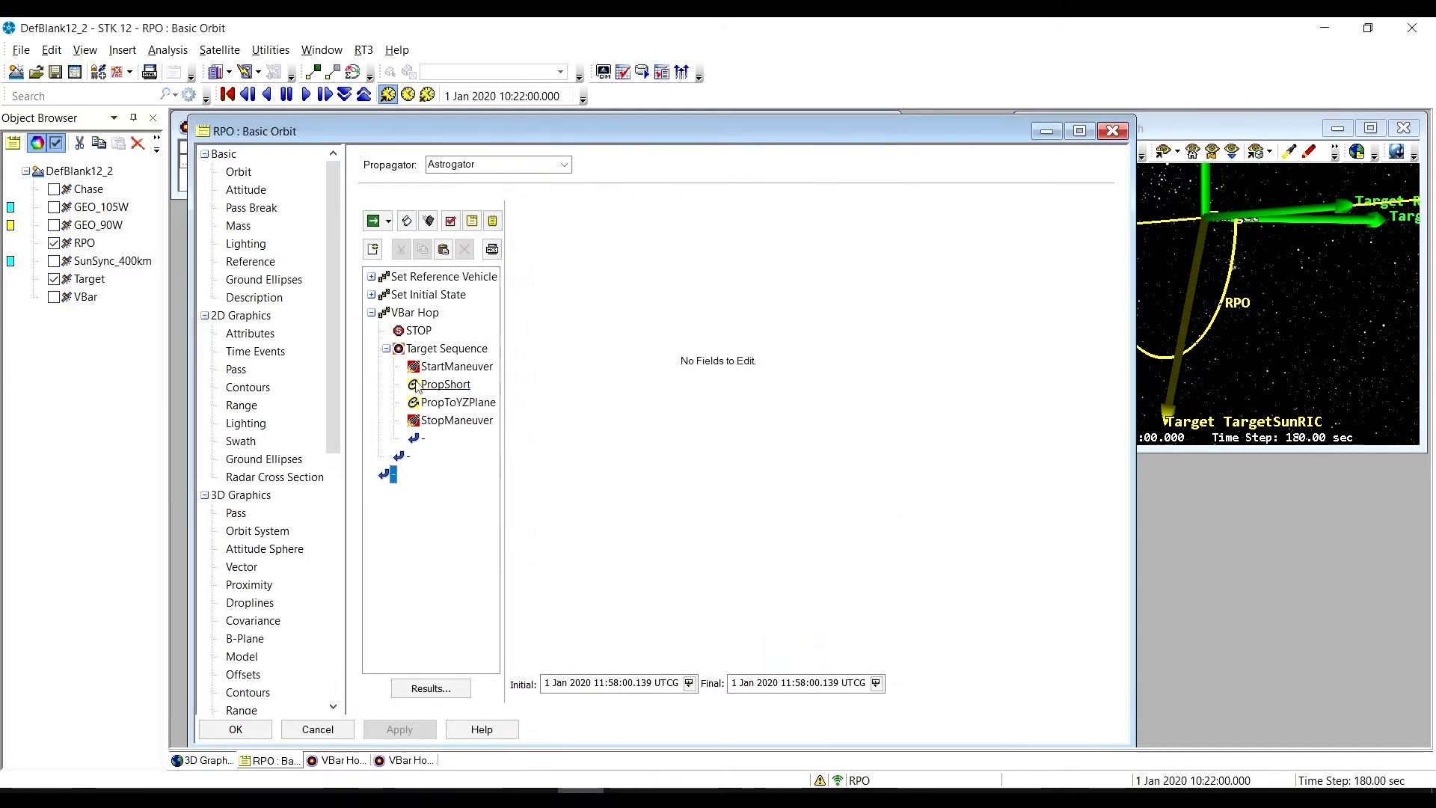
click(414, 313)
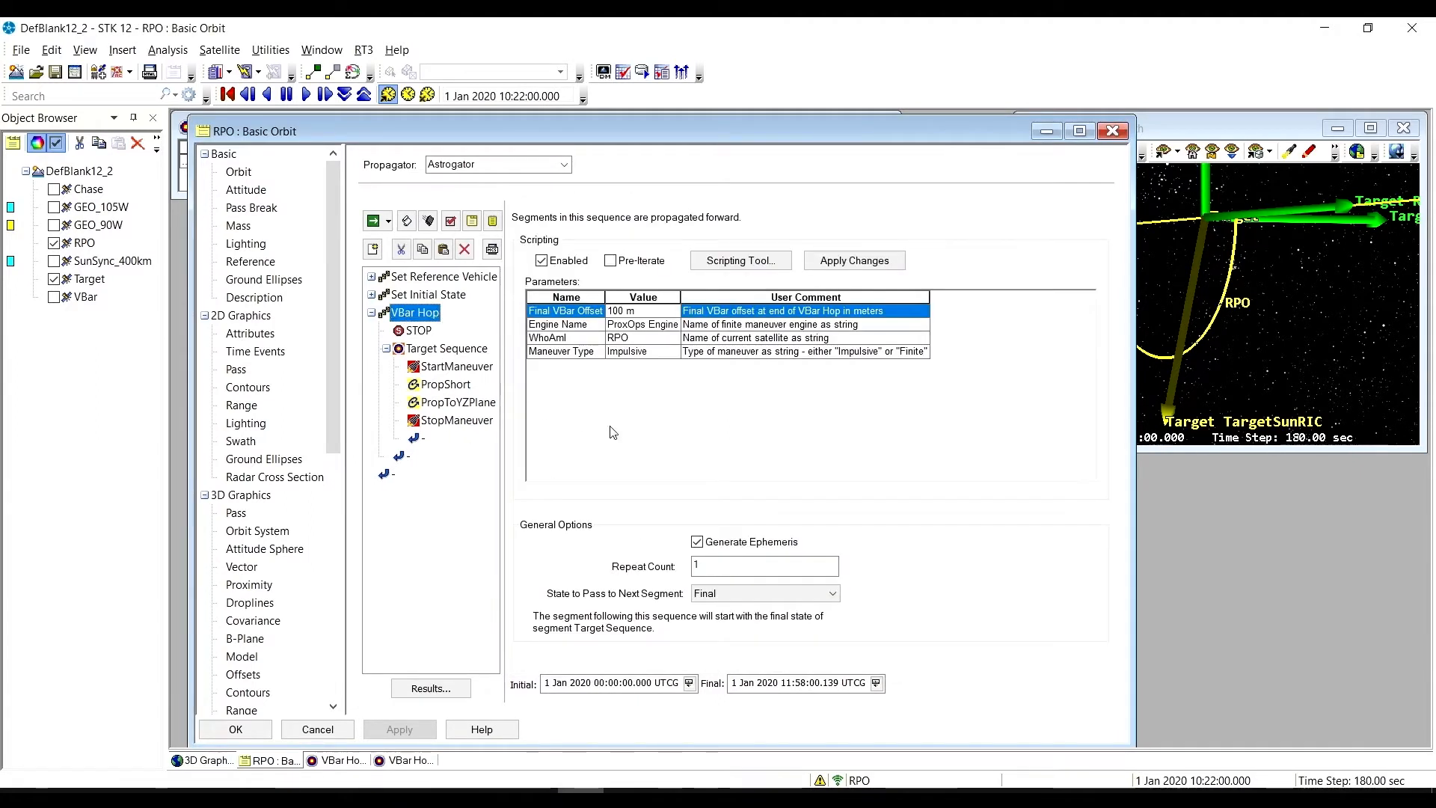
mouse_move(911, 560)
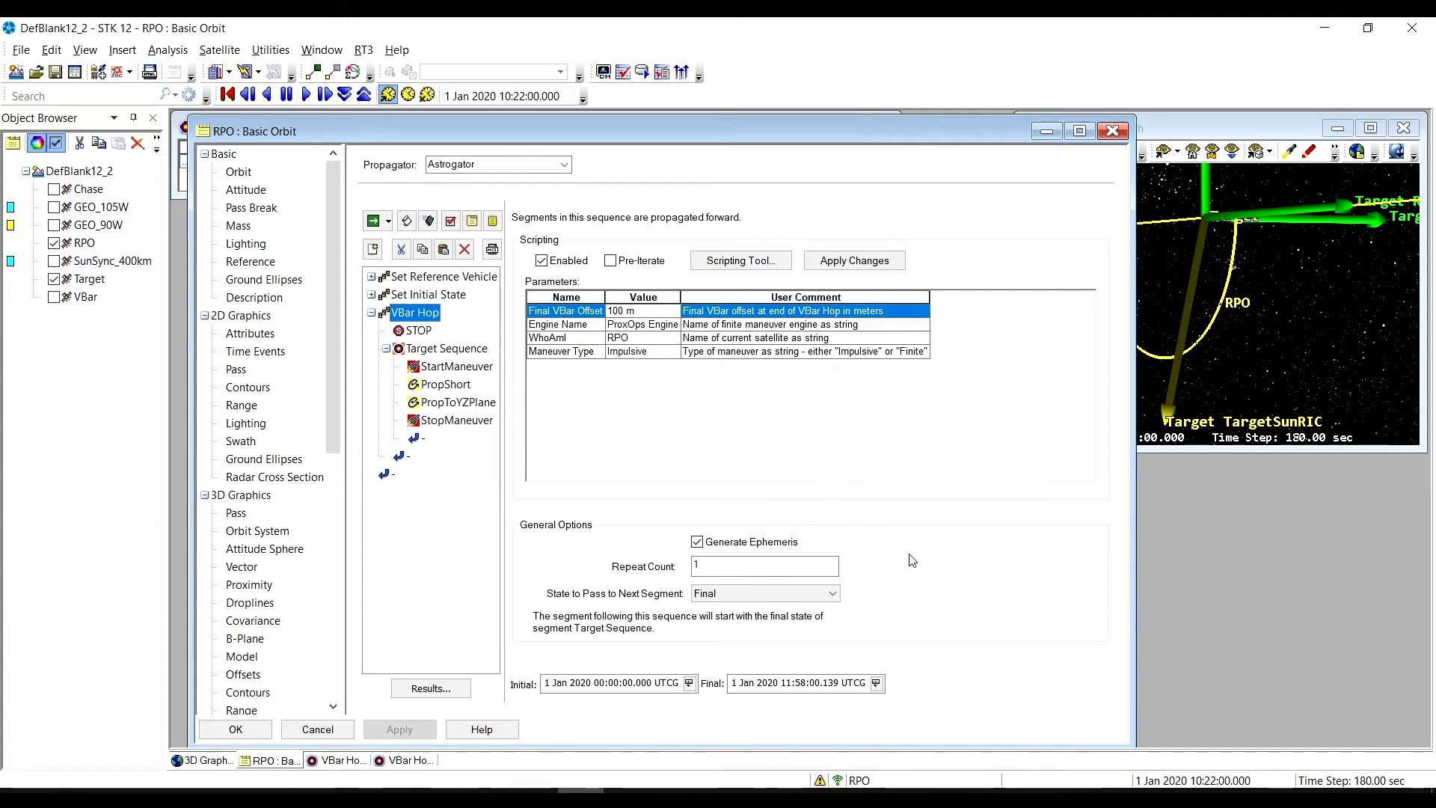
mouse_move(861, 555)
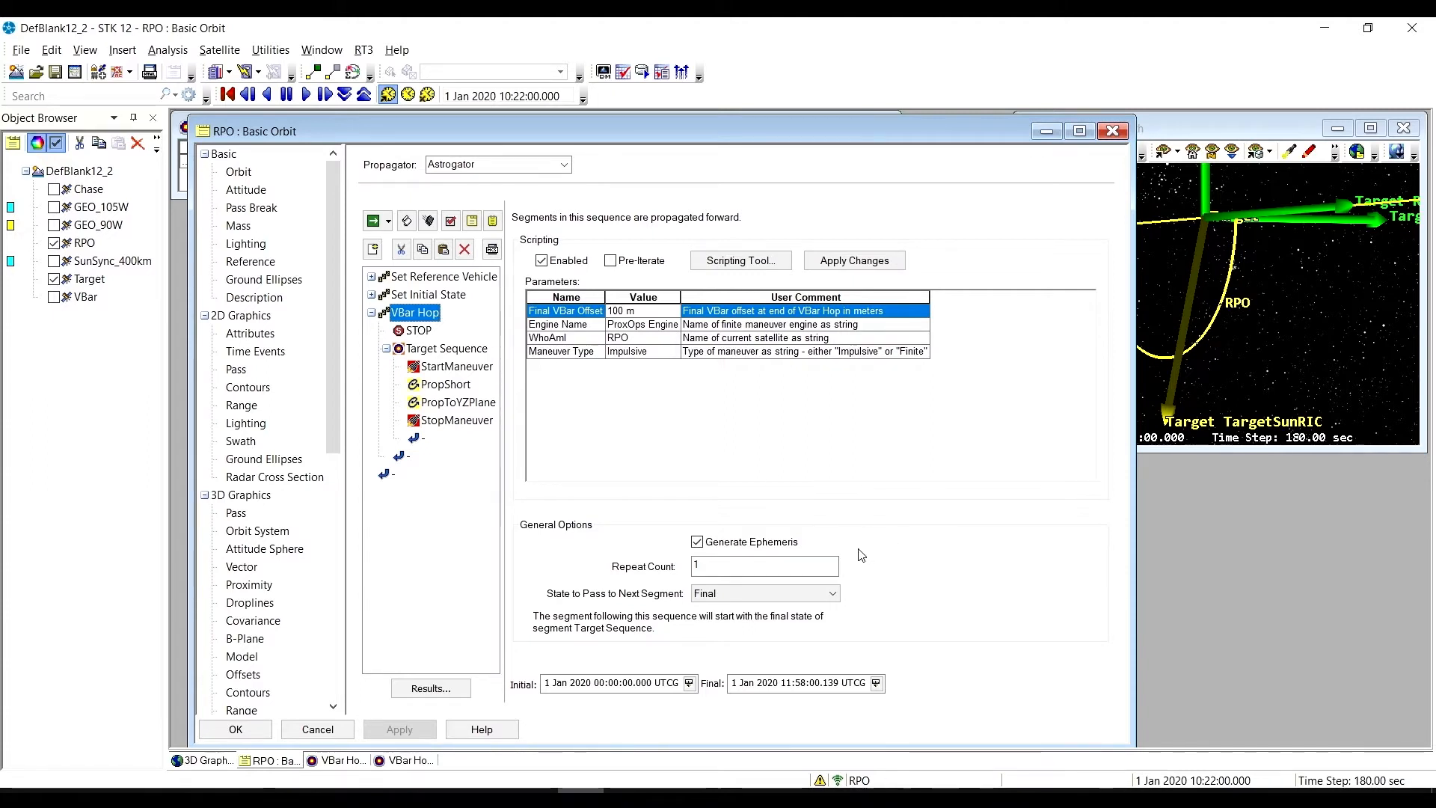
mouse_move(855, 552)
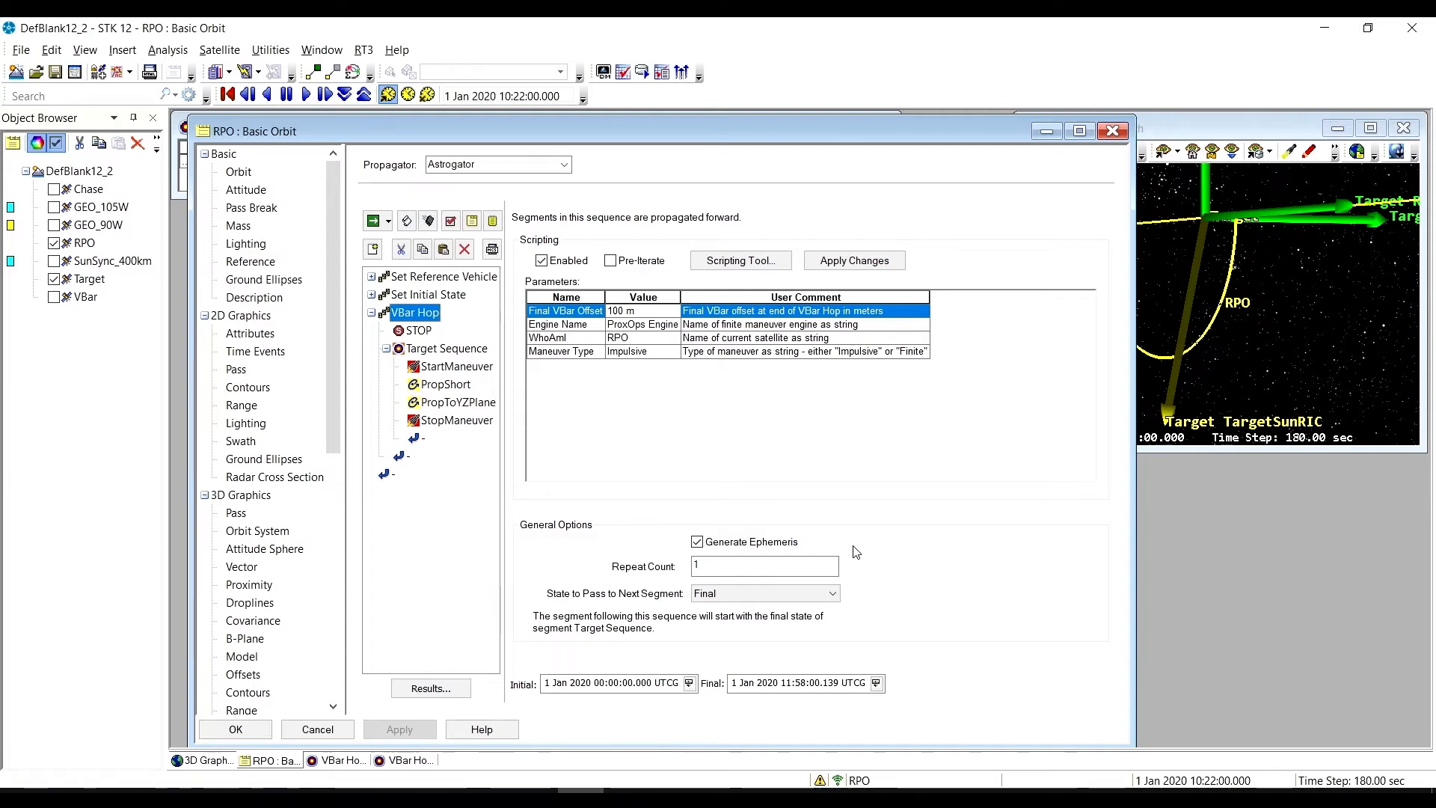
mouse_move(845, 574)
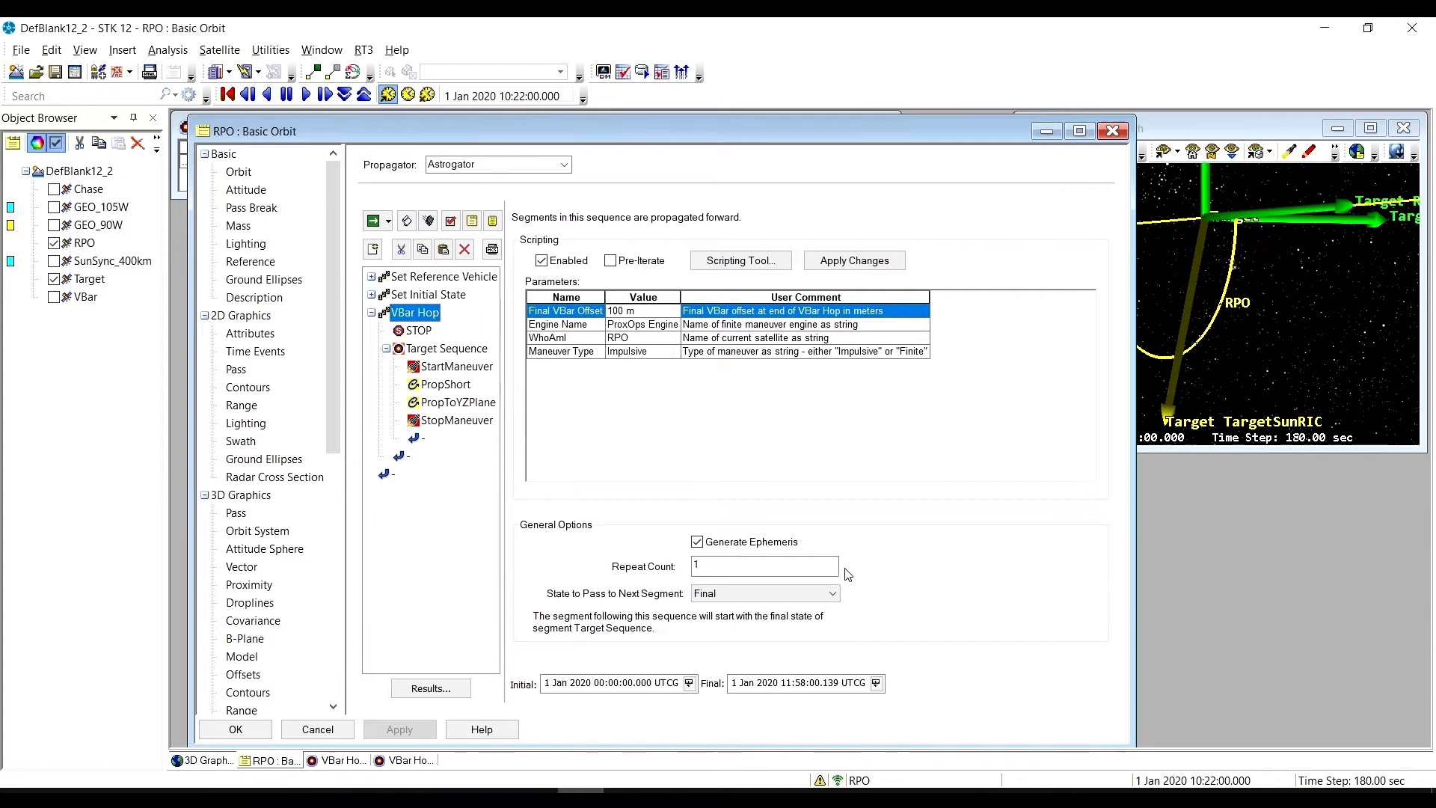
mouse_move(800, 492)
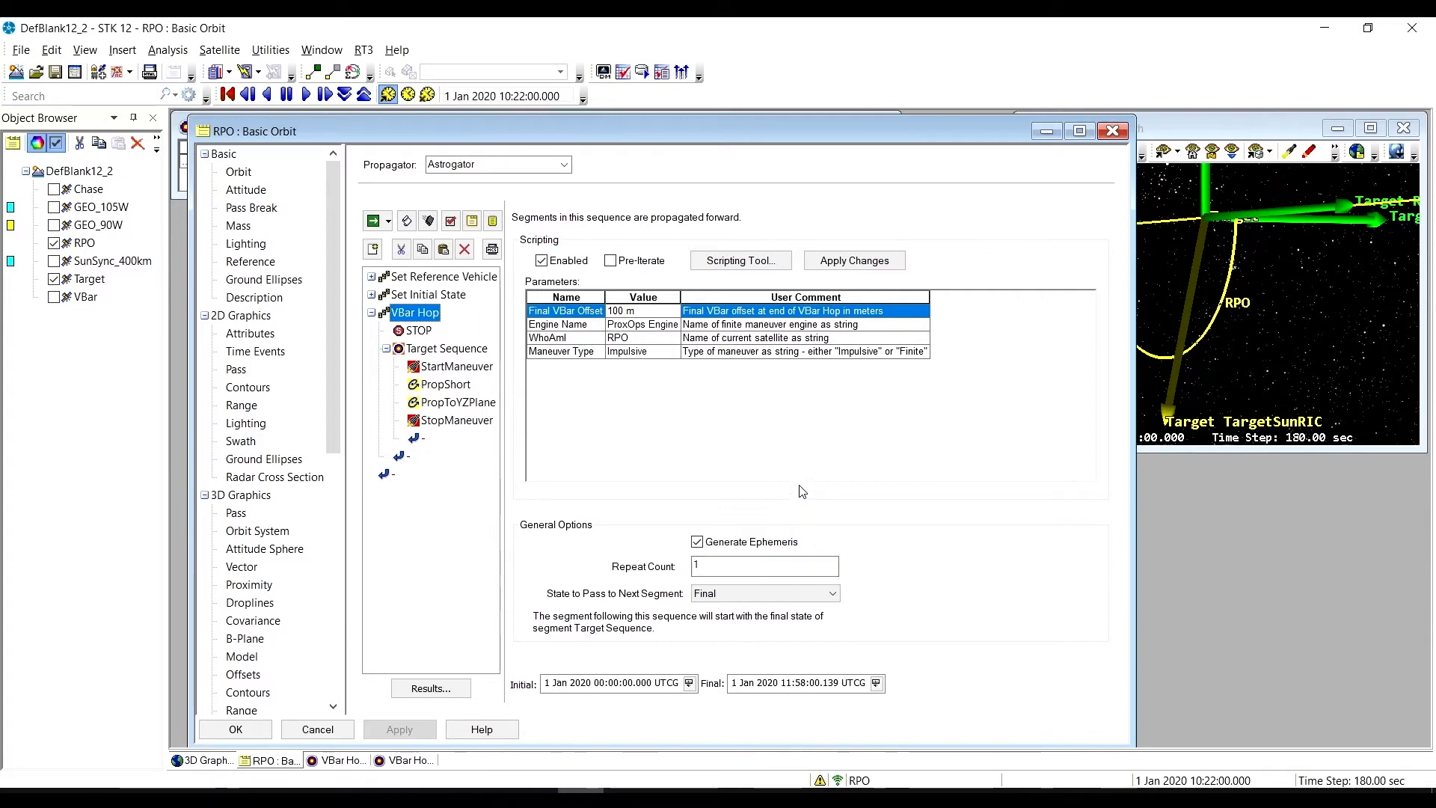
mouse_move(859, 480)
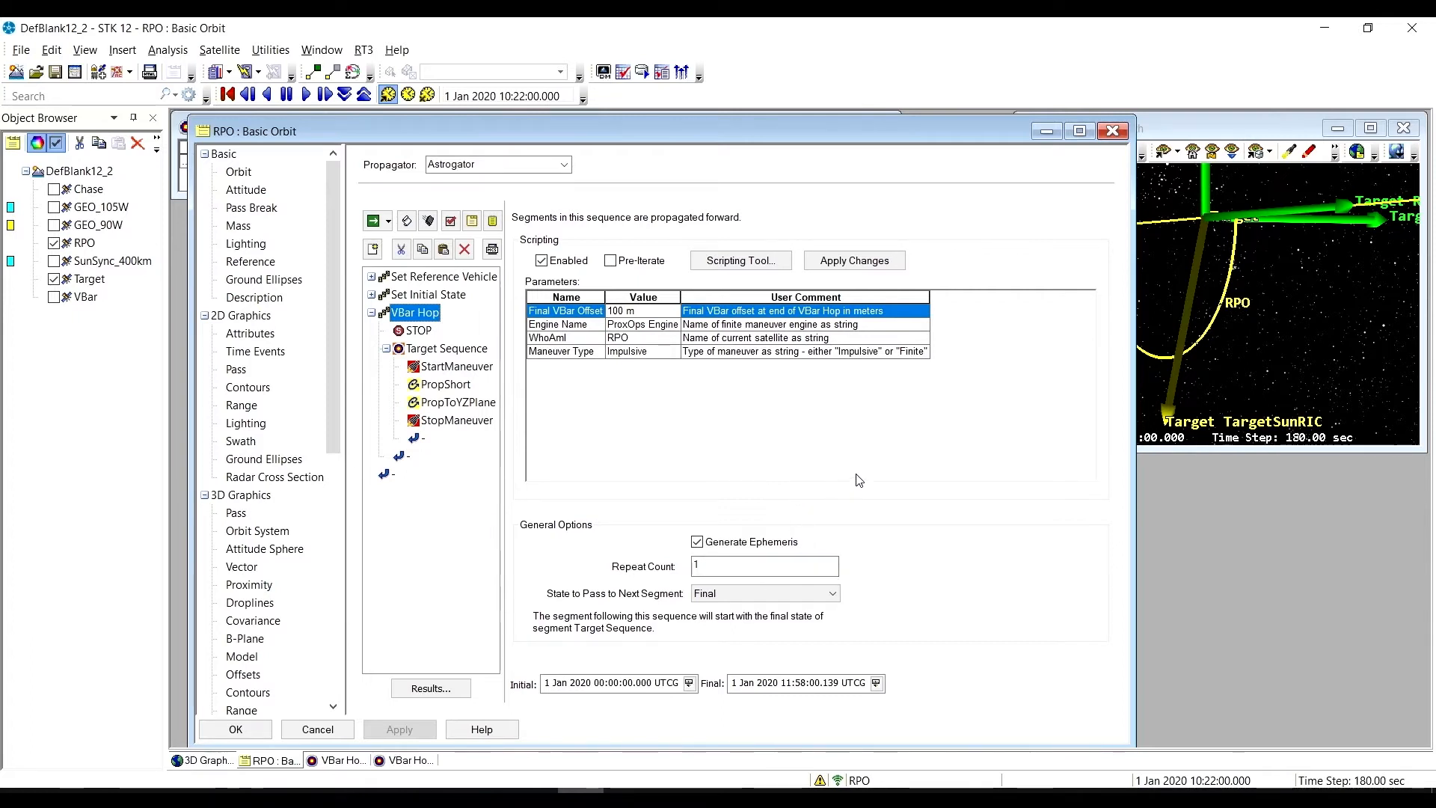
mouse_move(688, 426)
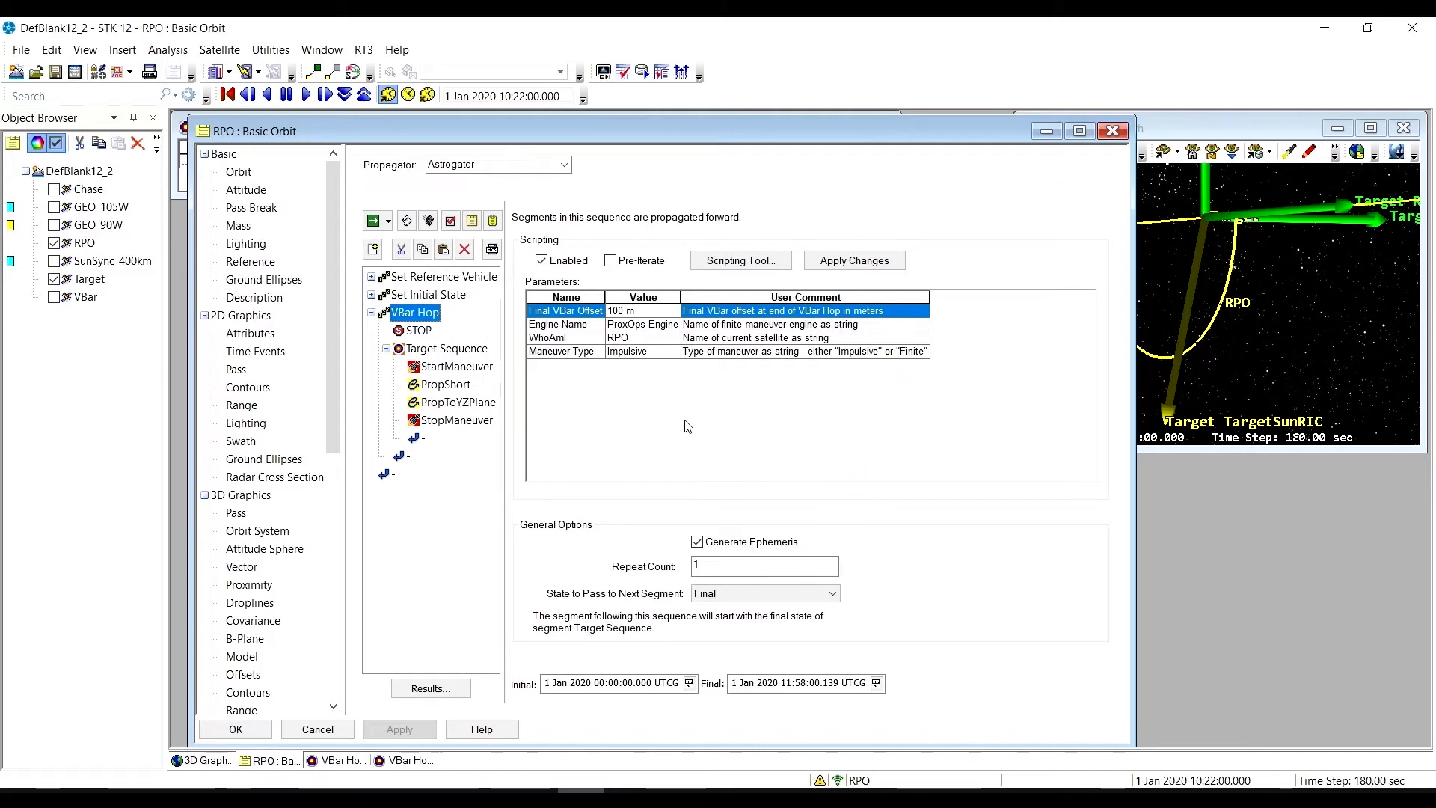
mouse_move(583, 384)
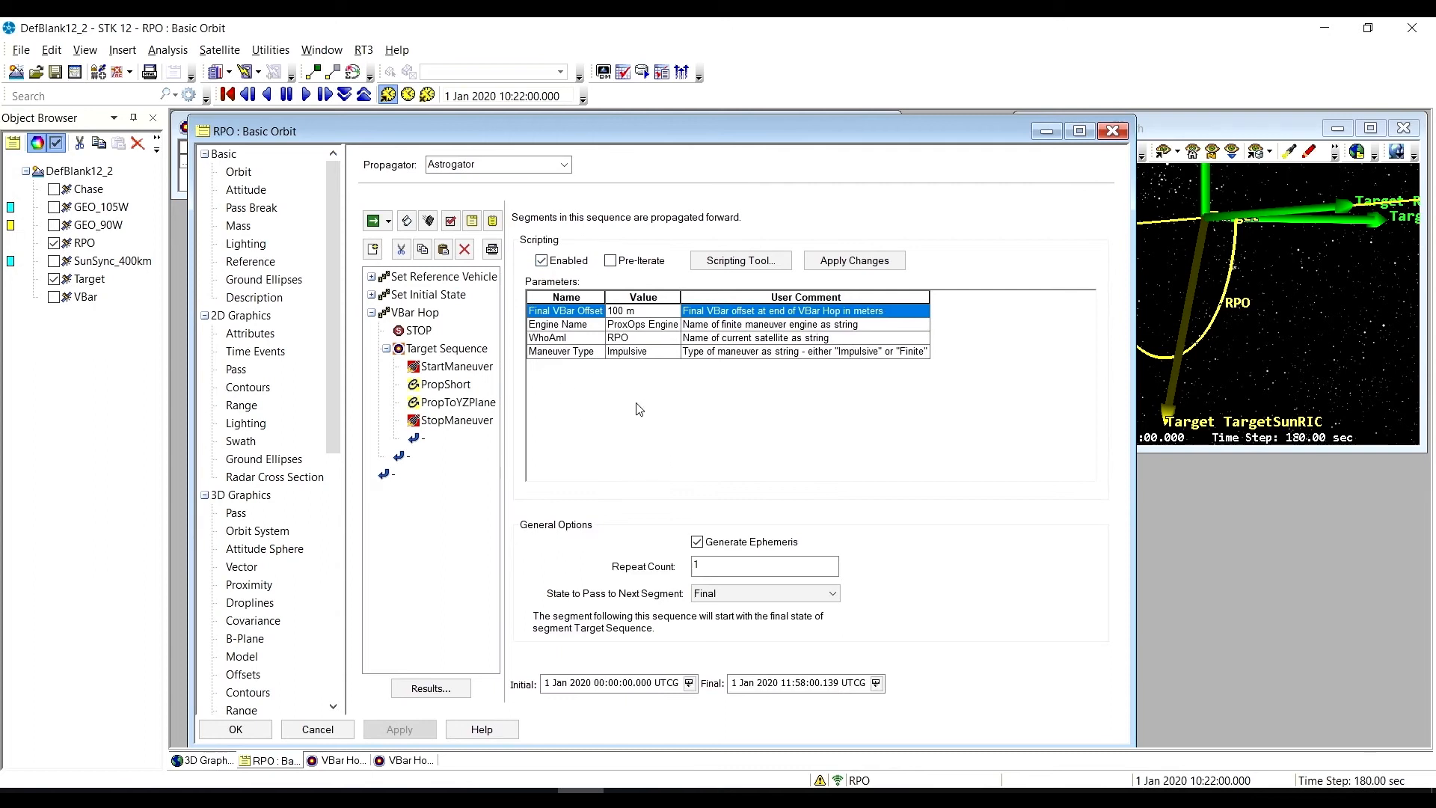
mouse_move(605, 450)
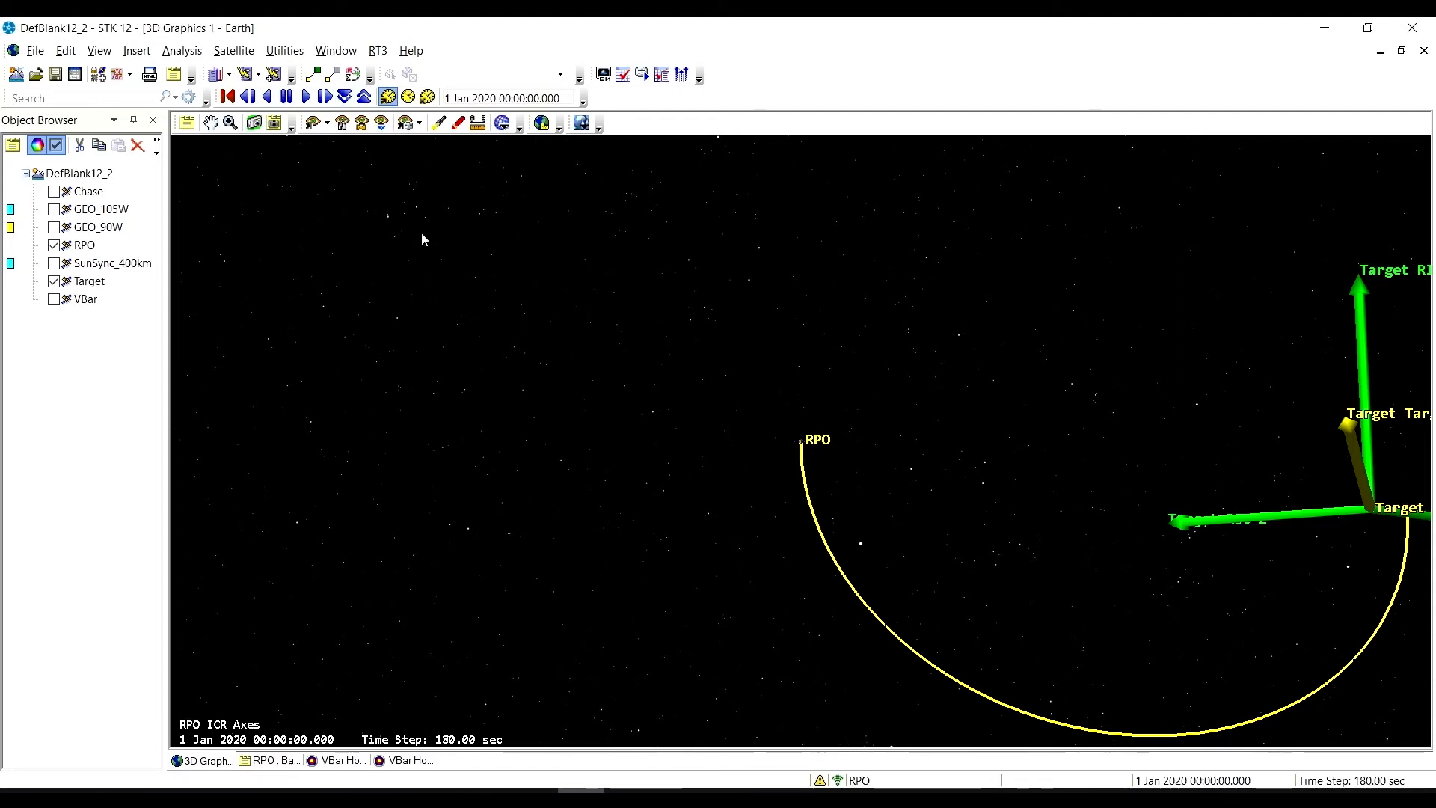
mouse_move(306, 97)
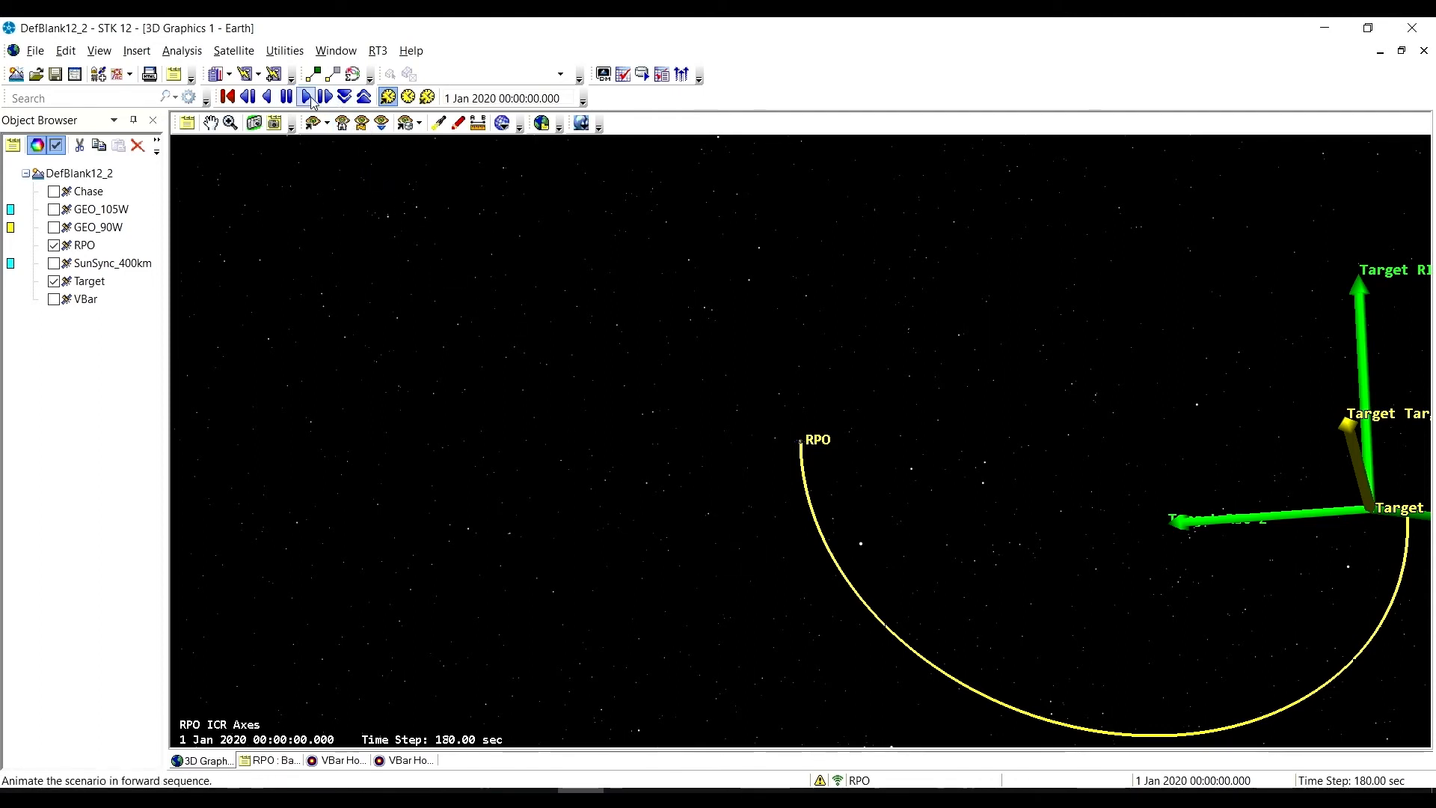
- Play the 3D animation of RPO's semicircular V-Bar hop toward Target, then pause it
click(306, 97)
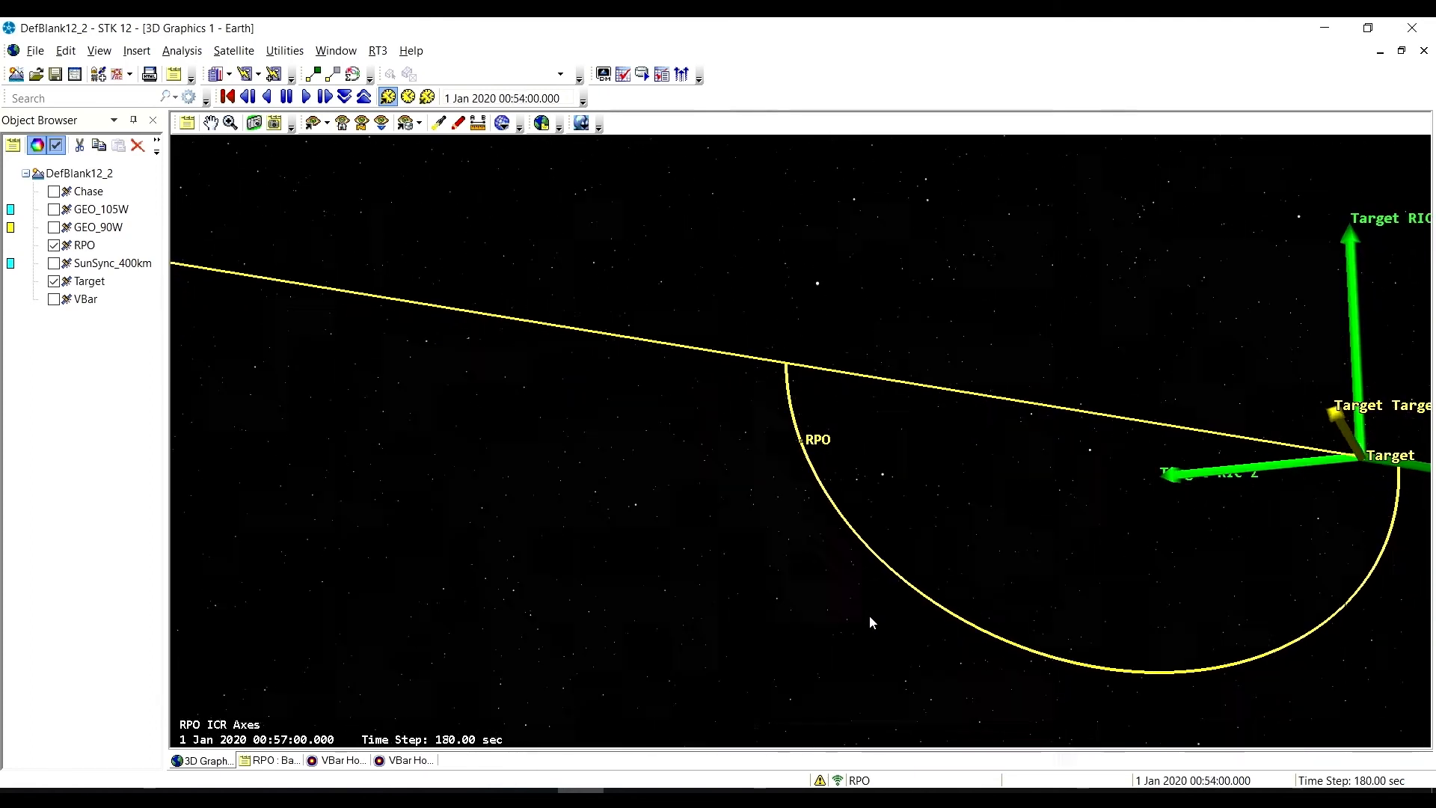
click(305, 96)
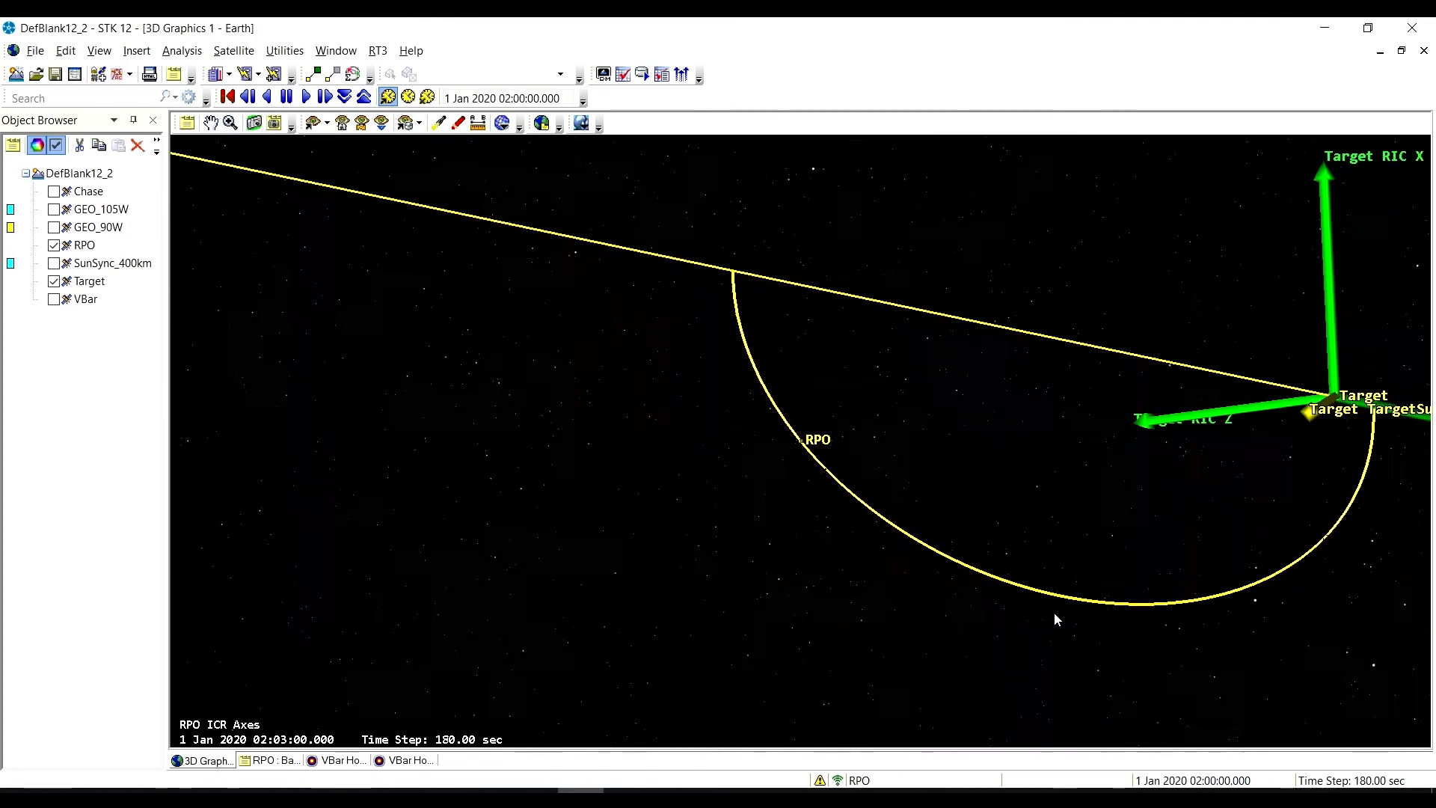
click(306, 96)
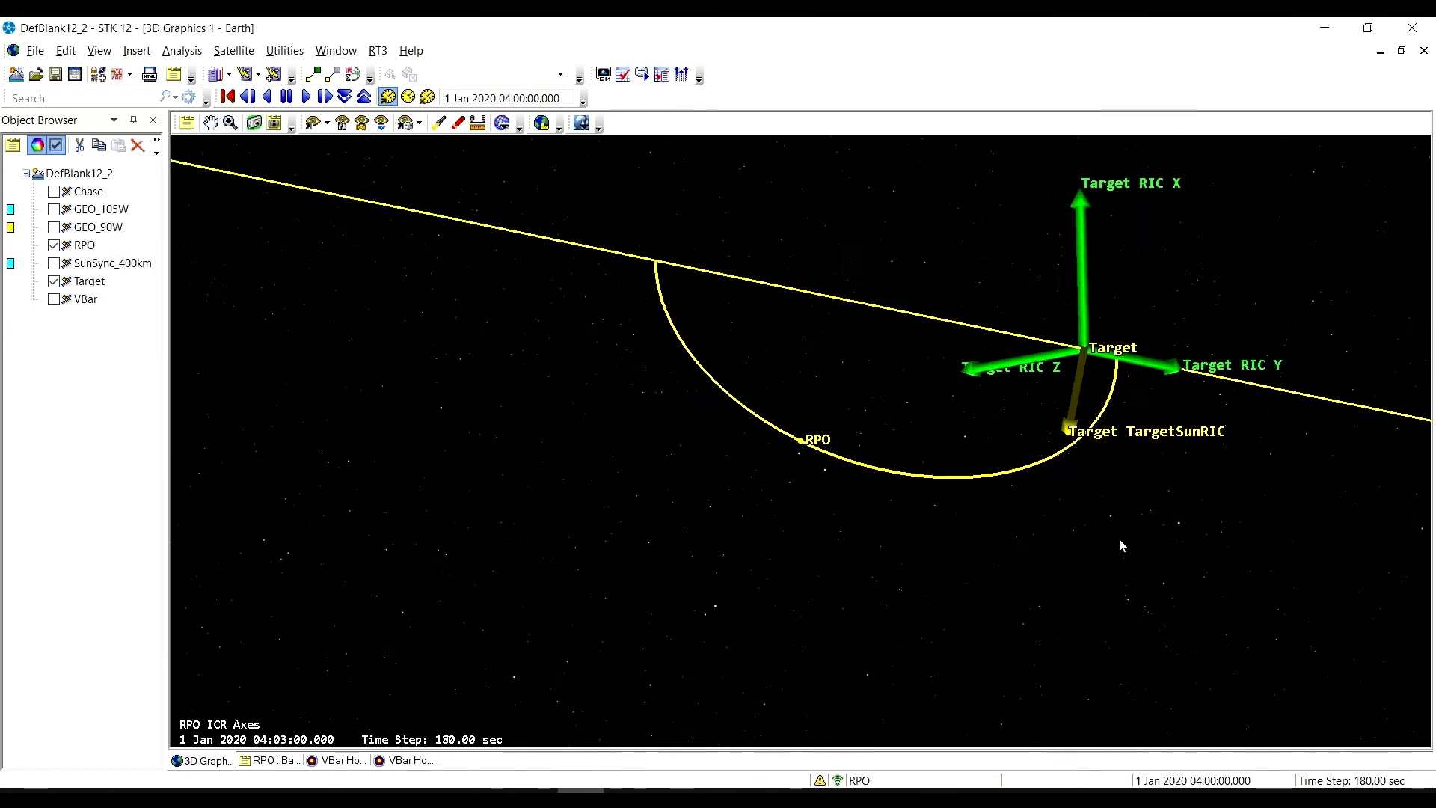
click(305, 96)
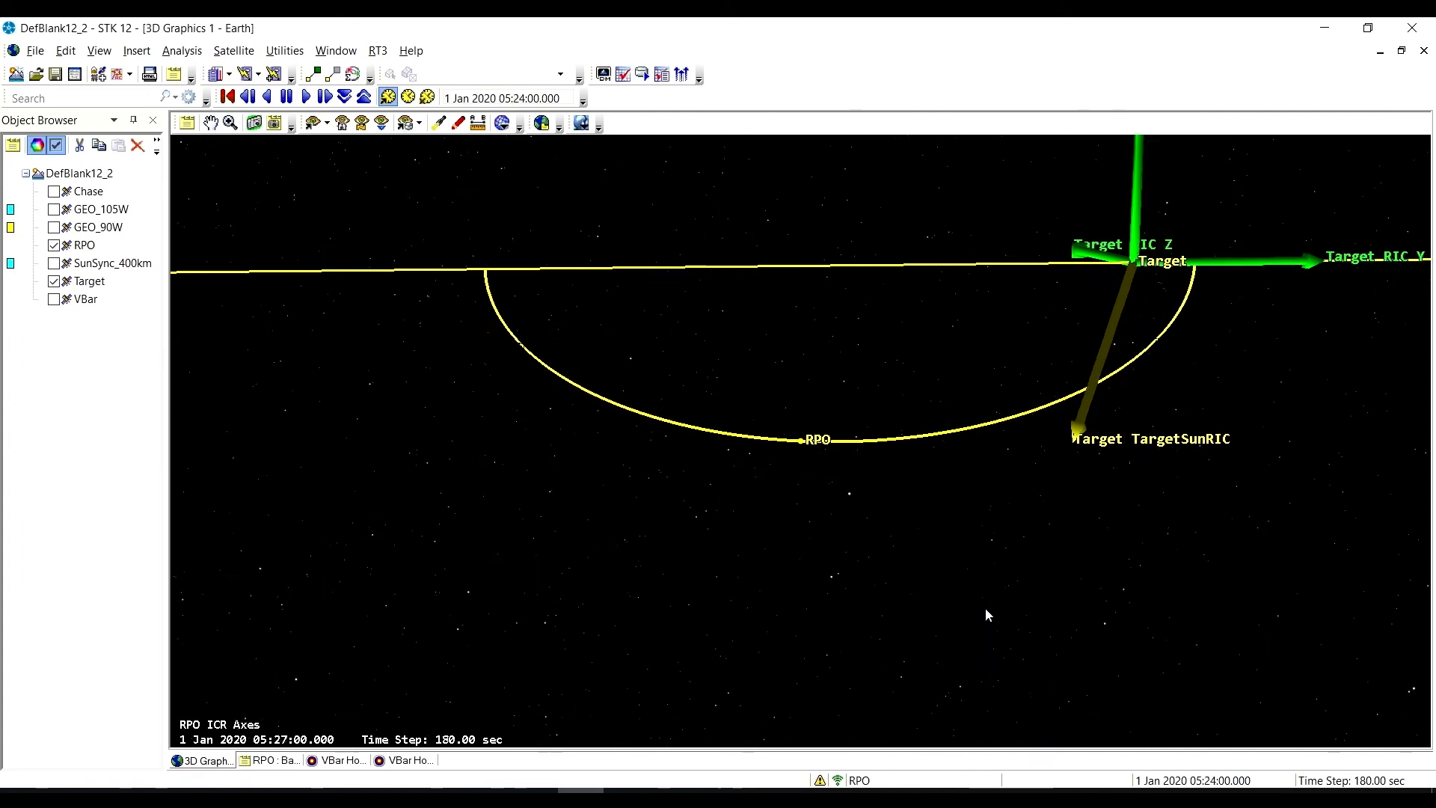
click(306, 98)
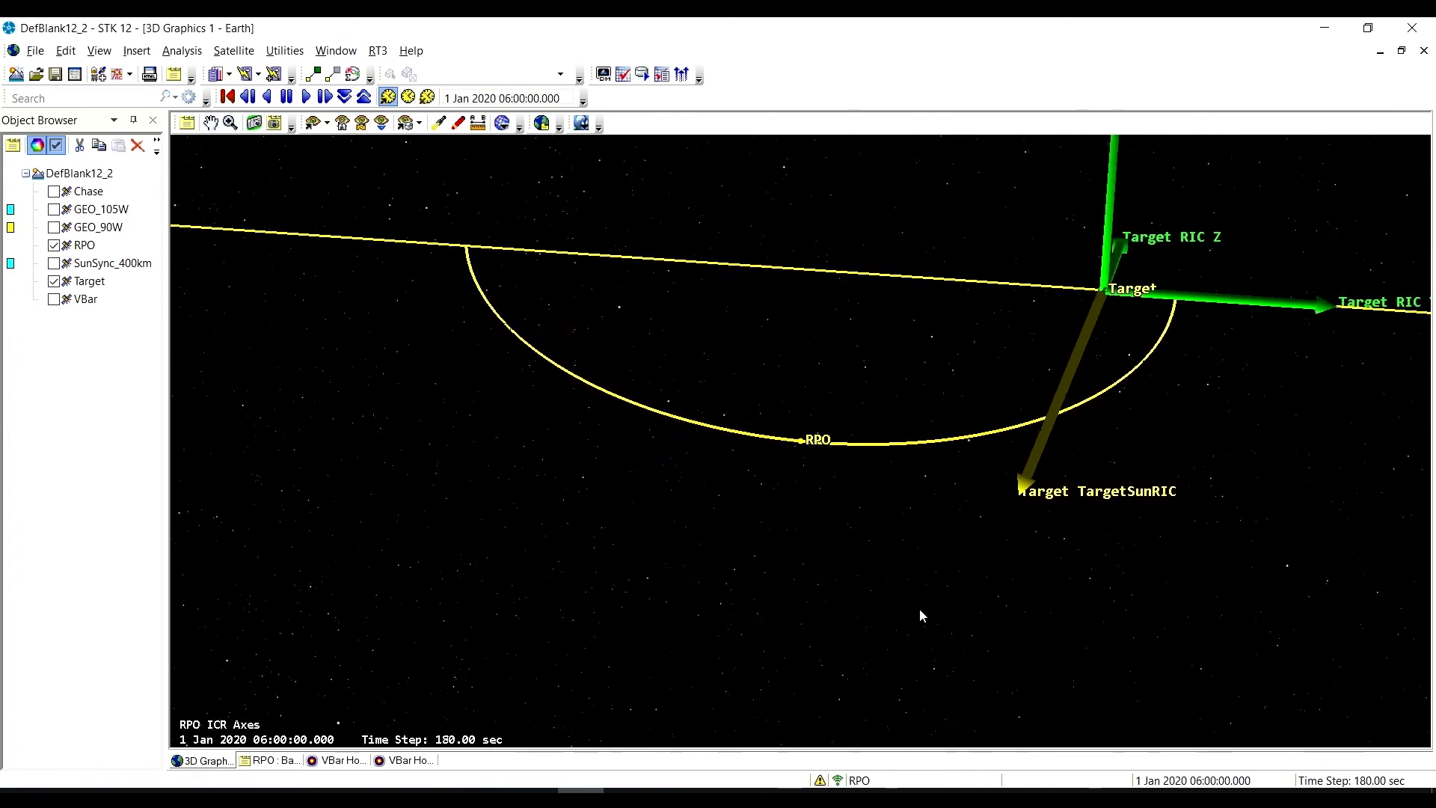
click(306, 98)
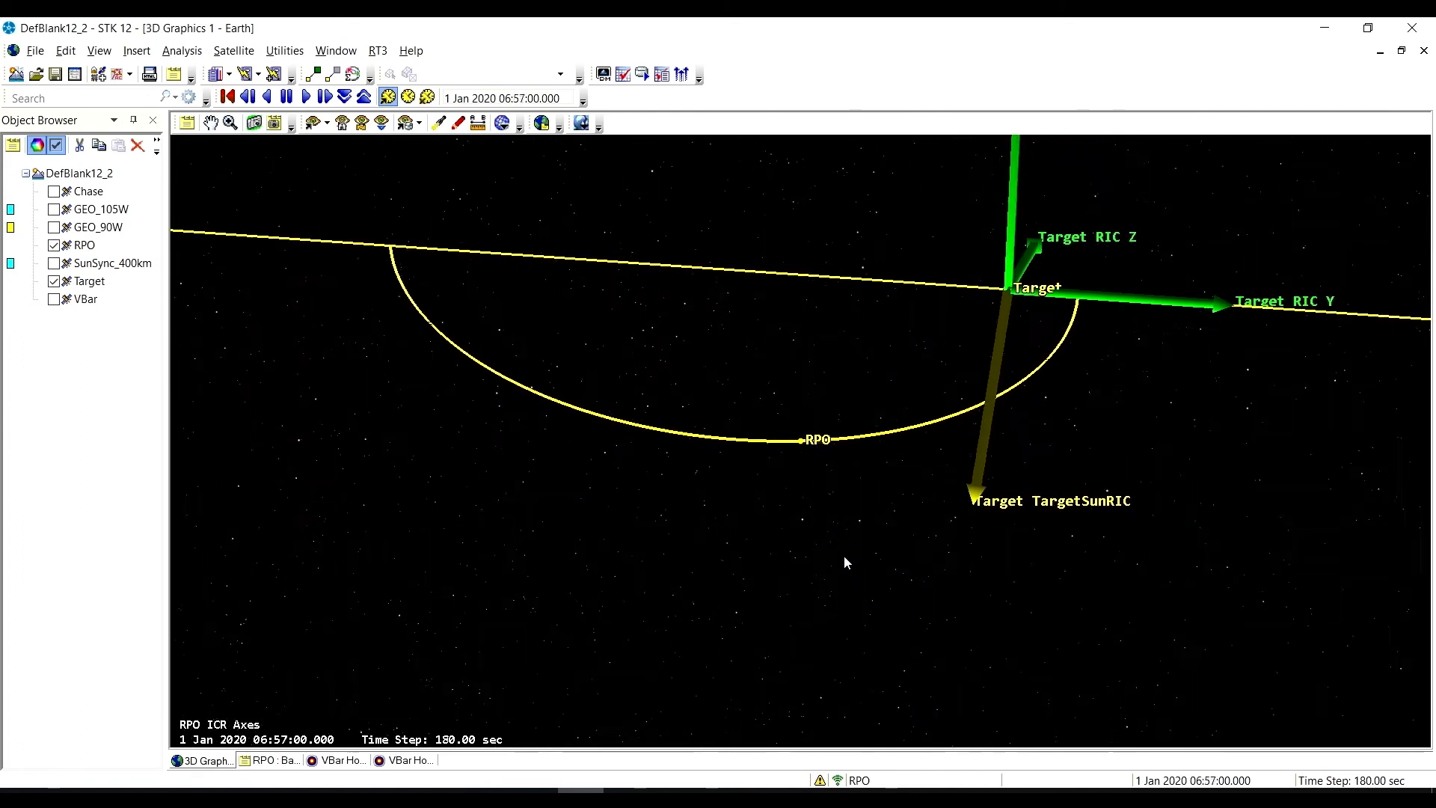
click(287, 96)
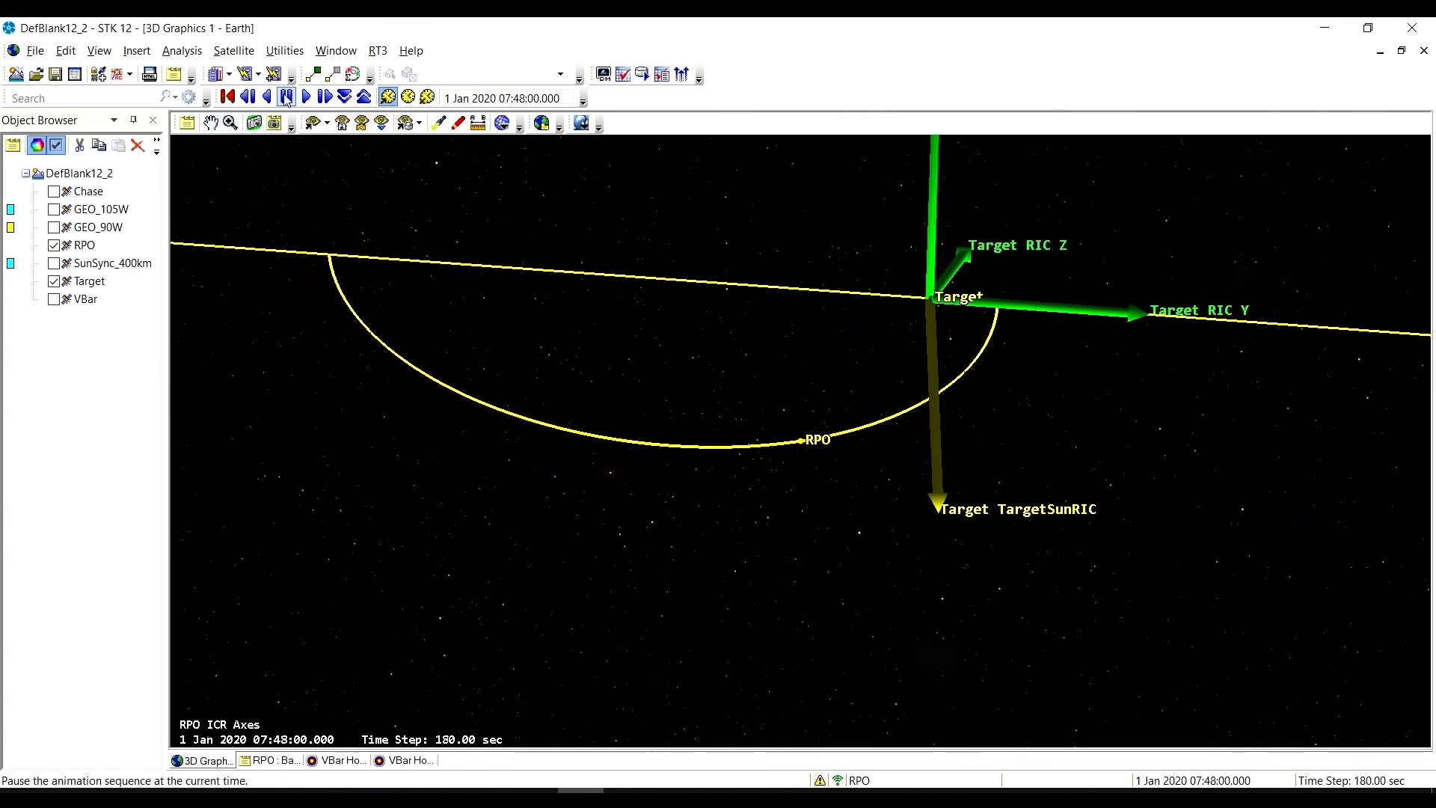
click(305, 98)
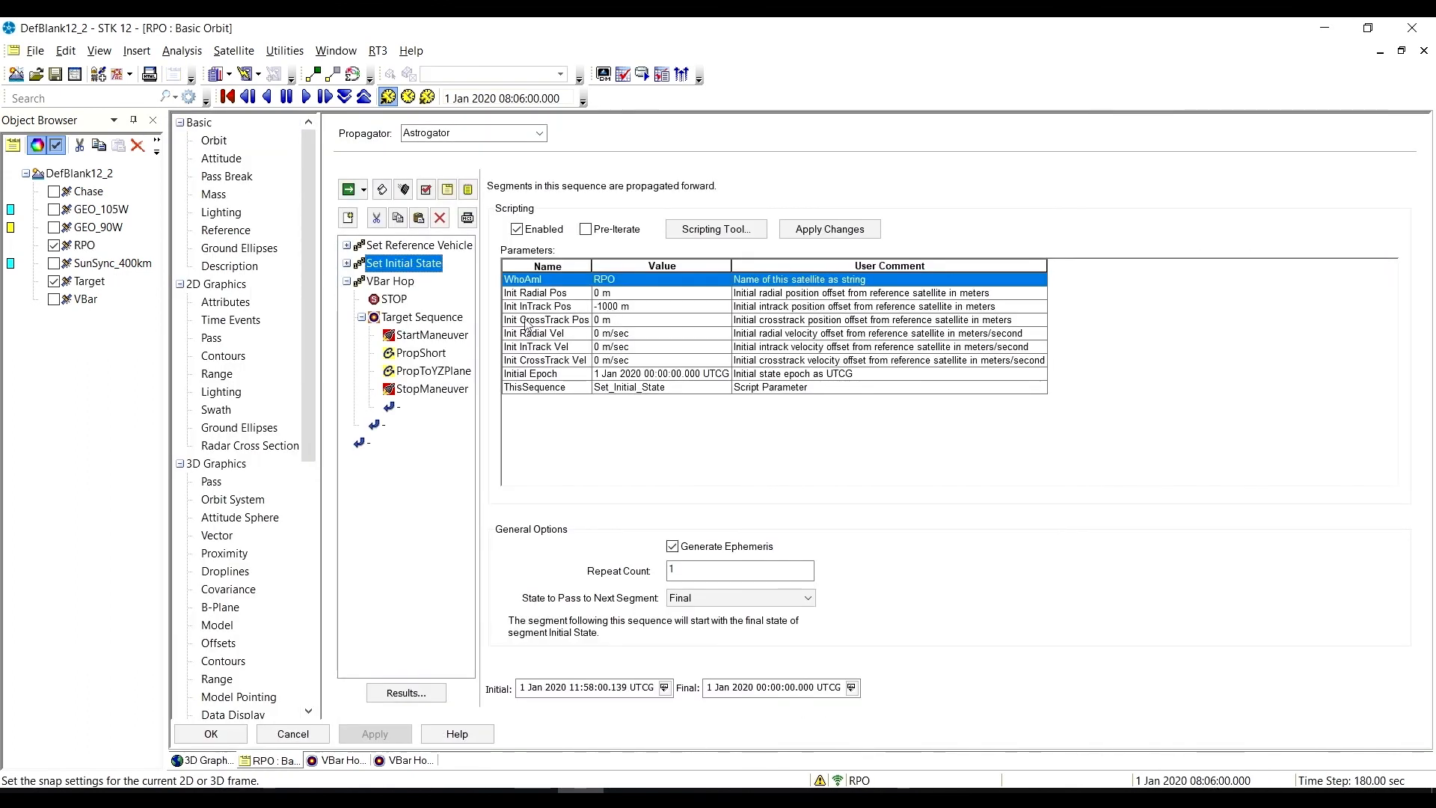
mouse_move(1391, 98)
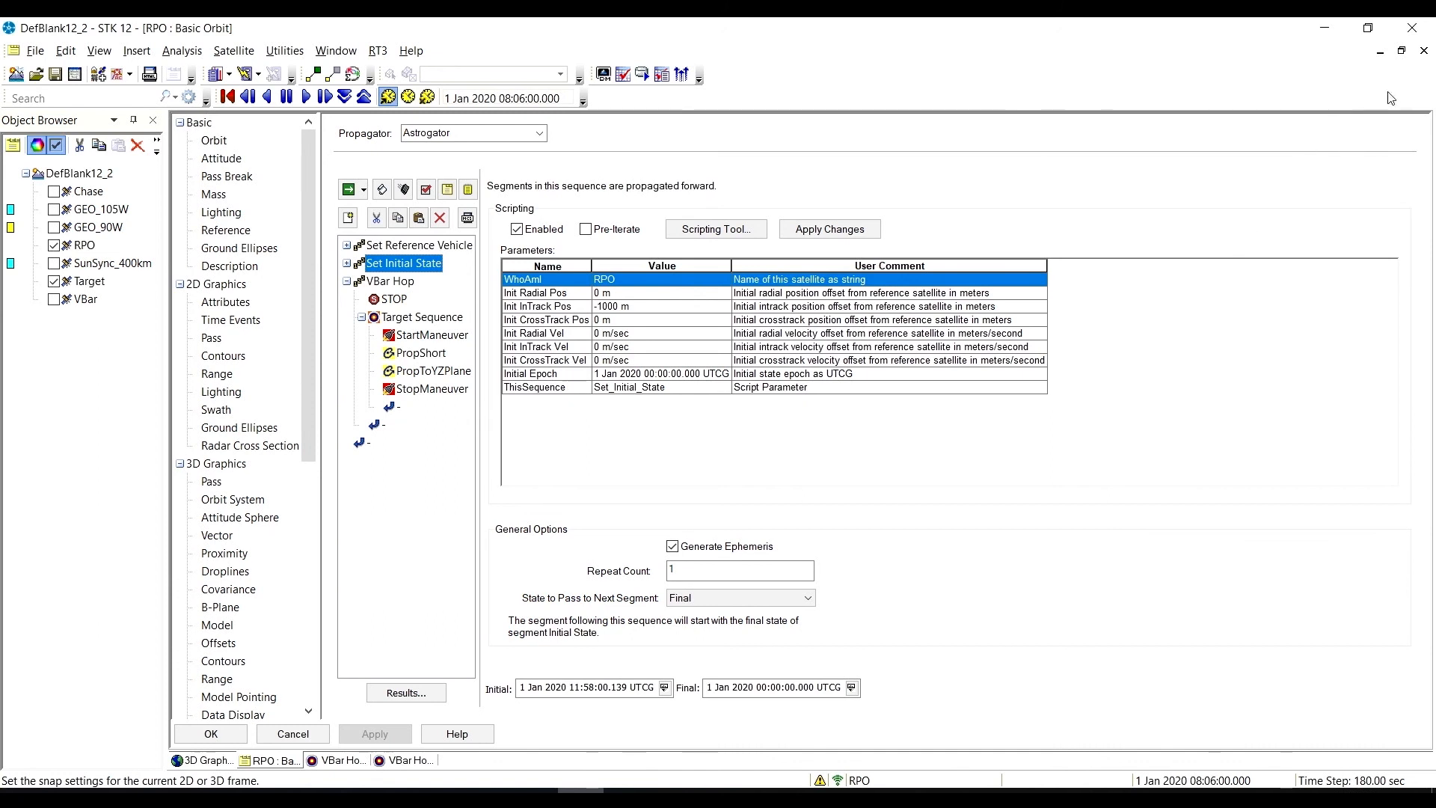
mouse_move(1400, 52)
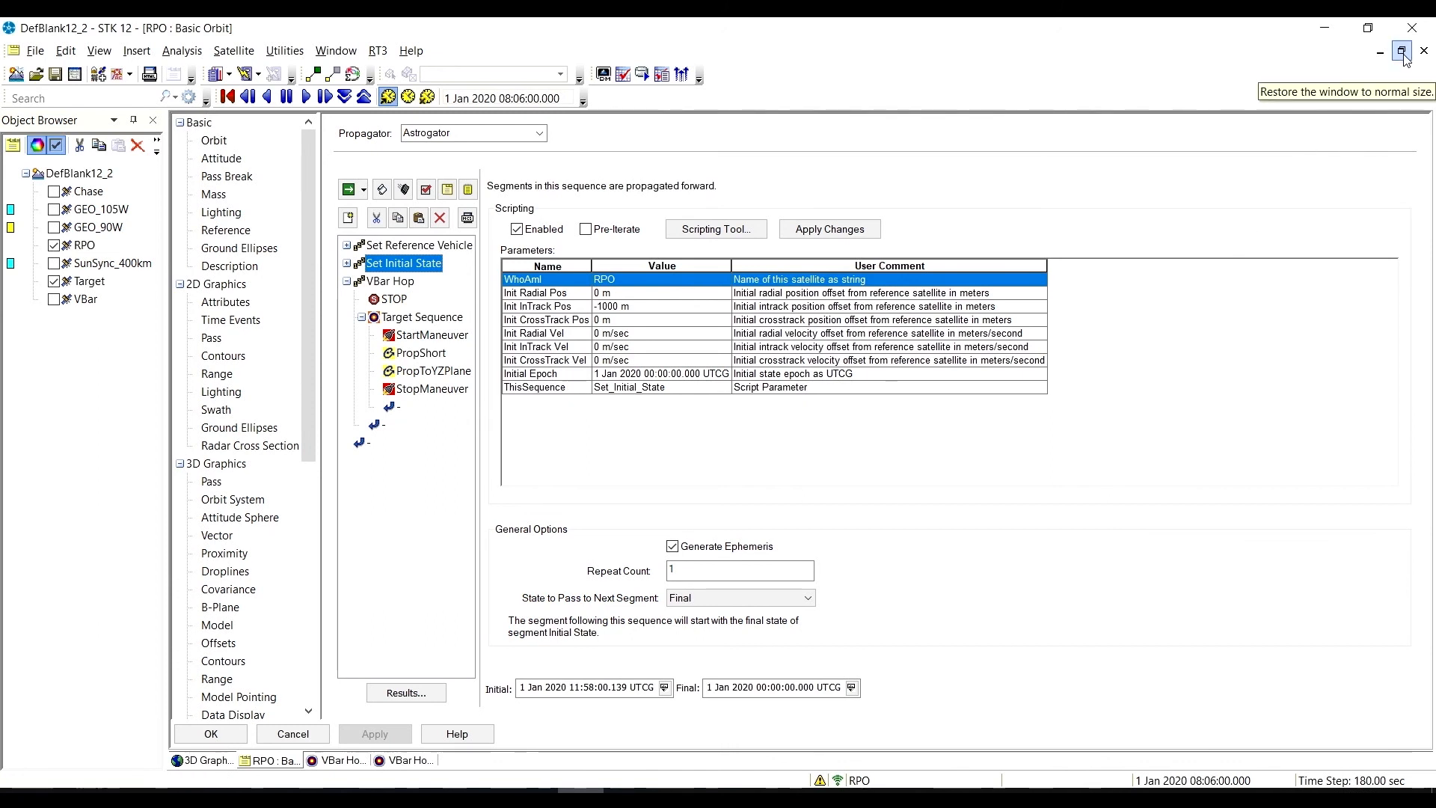